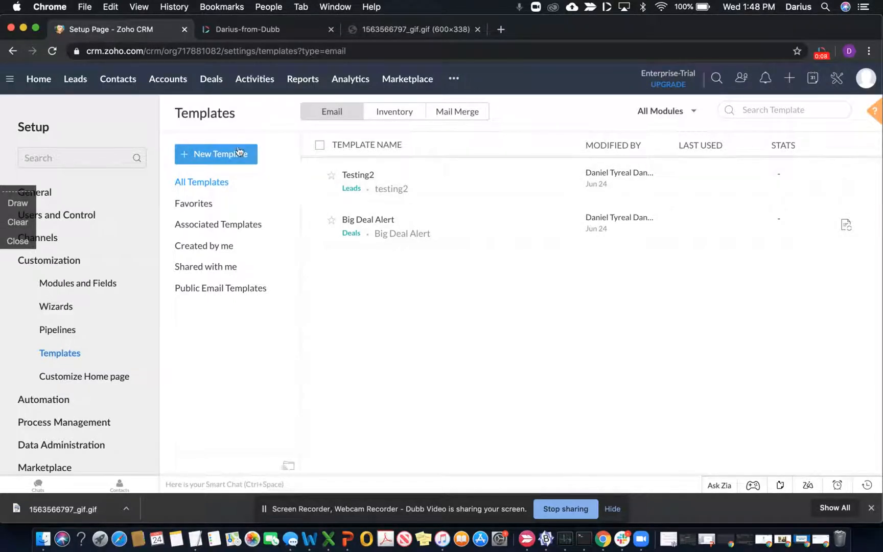
- Start a new email template with Leads as its module, reaching the template gallery
click(216, 154)
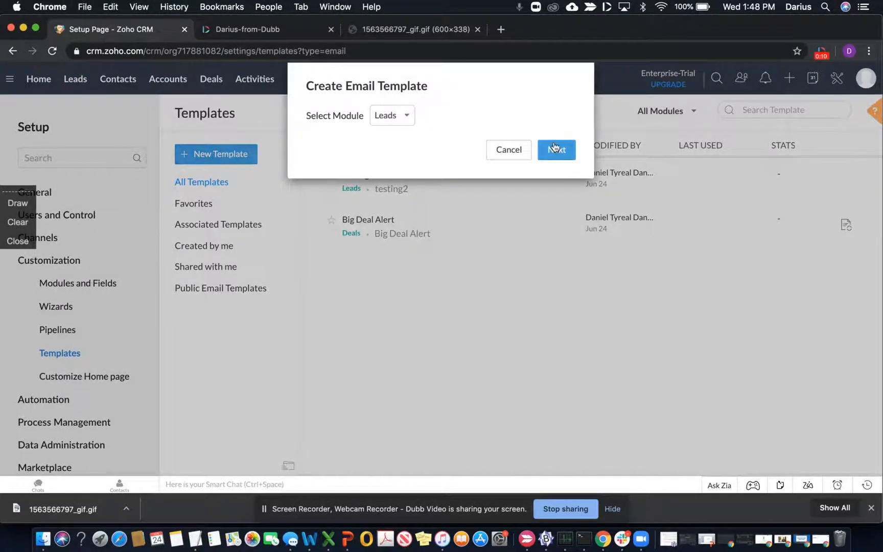
click(555, 149)
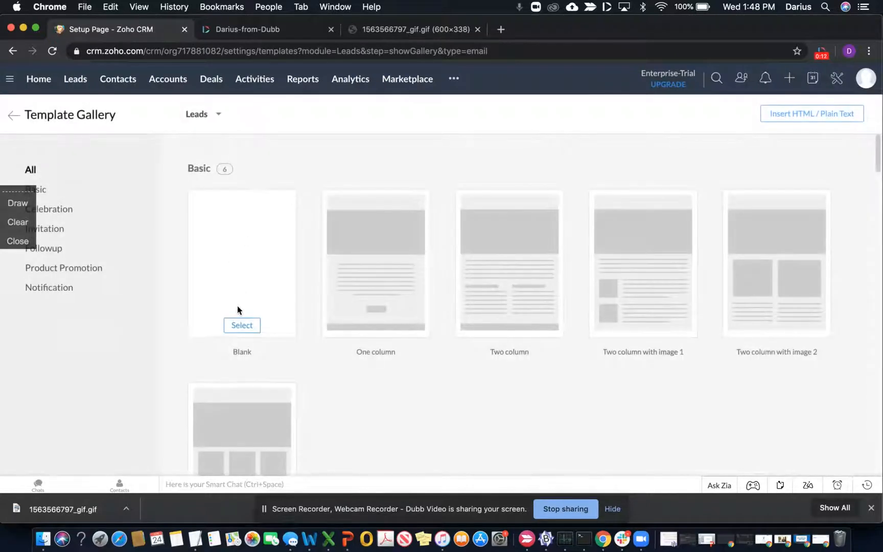
- Begin from the Blank design, add a single IMAGE1 block, then go to the Dubb video page
click(241, 325)
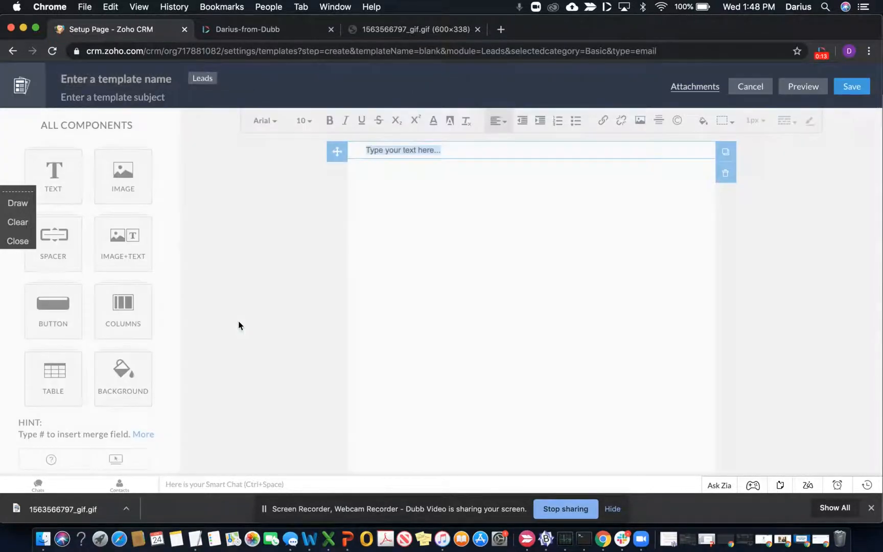
click(123, 176)
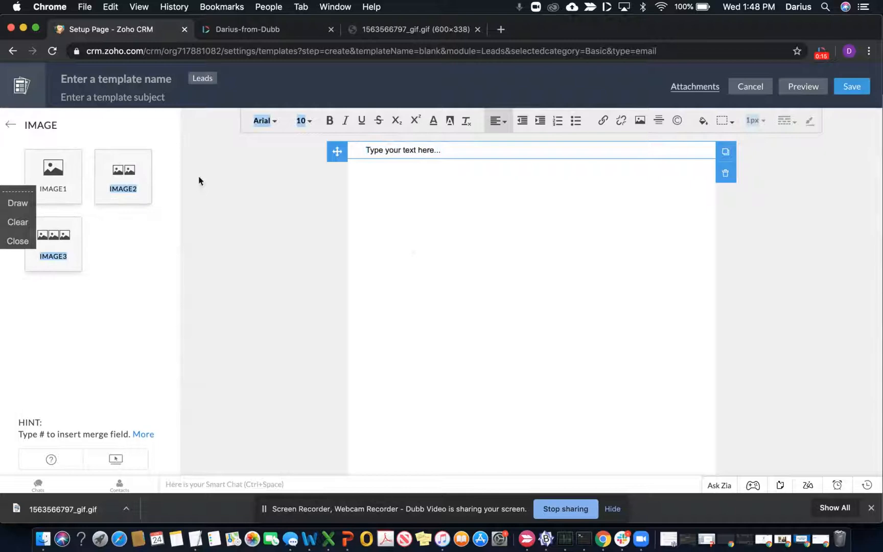
click(123, 176)
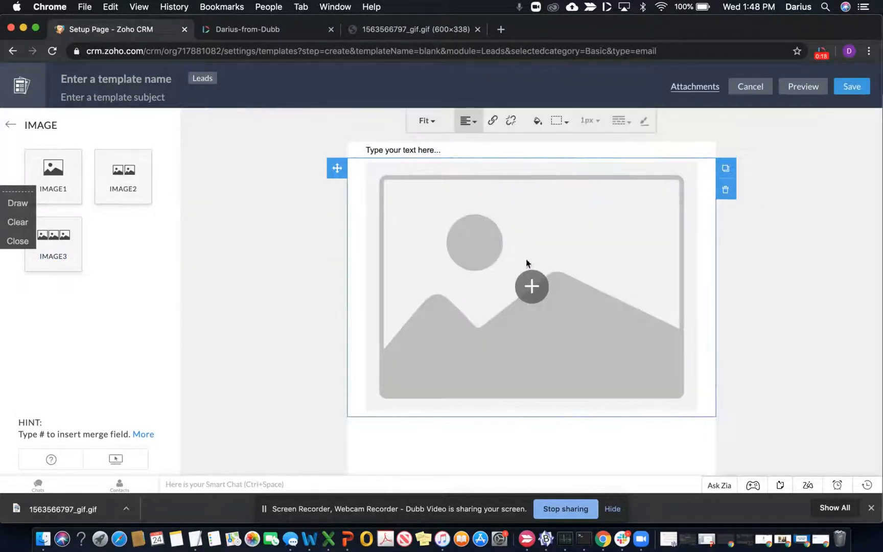
click(246, 28)
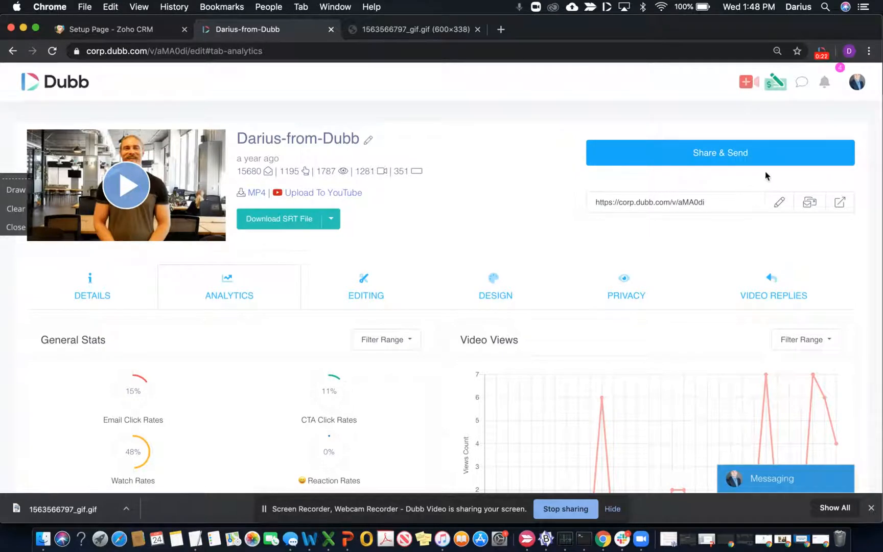
- From Share & Send, download the Dubb video's animated GIF into a new tab
click(720, 152)
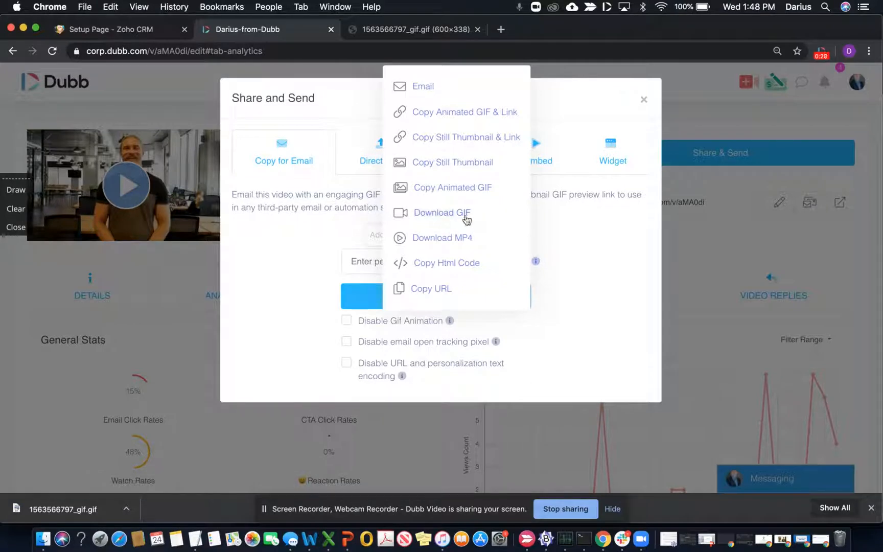
mouse_move(441, 215)
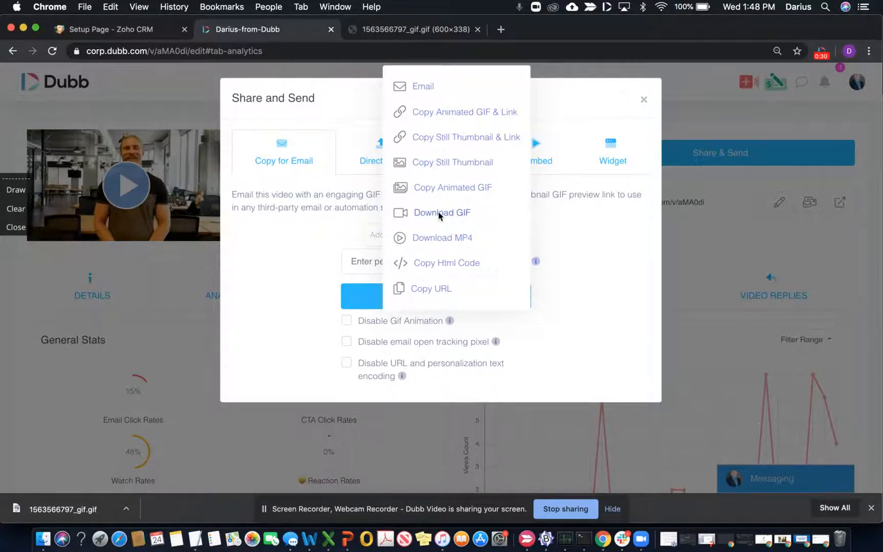
click(441, 212)
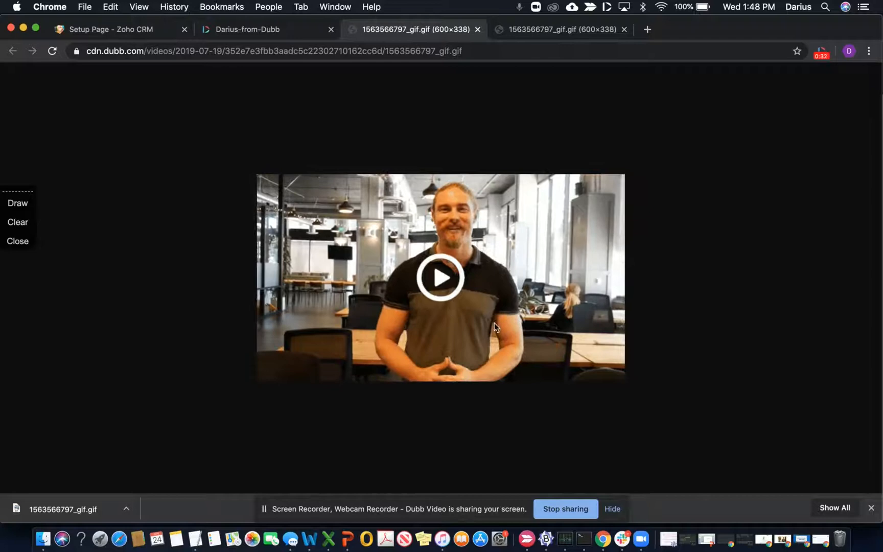
- Save the GIF image to the computer and return to the Zoho CRM template editor
right_click(476, 270)
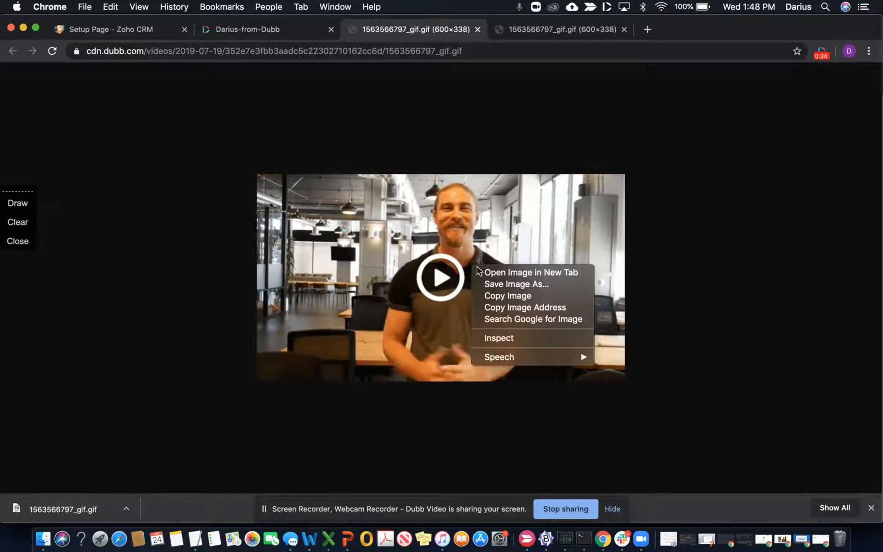
click(515, 284)
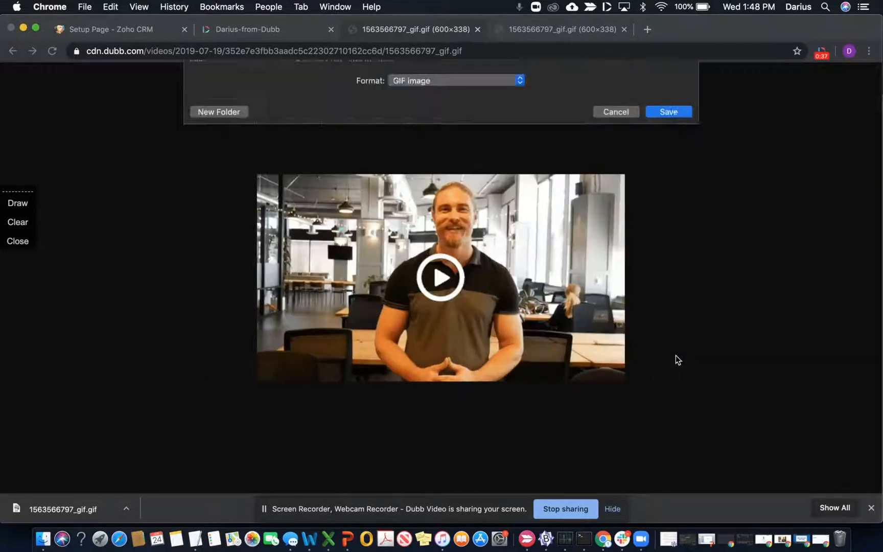
click(668, 111)
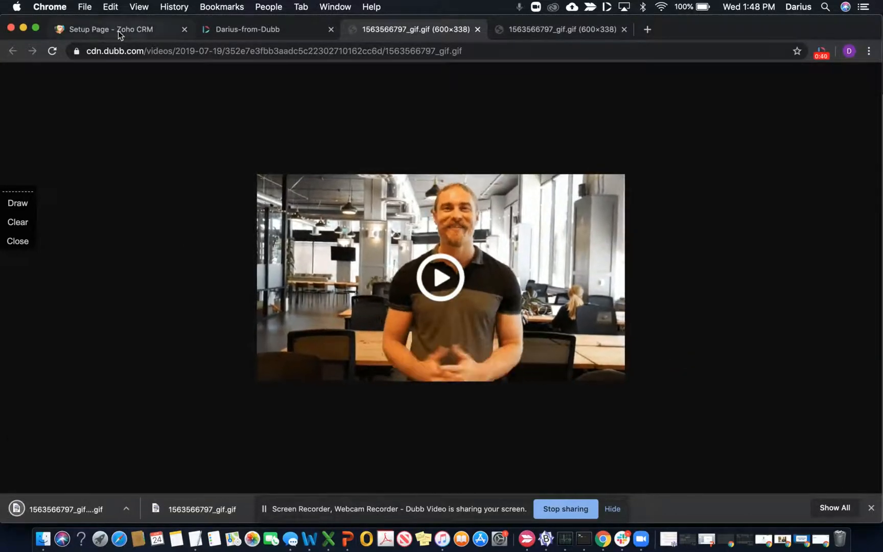
click(112, 30)
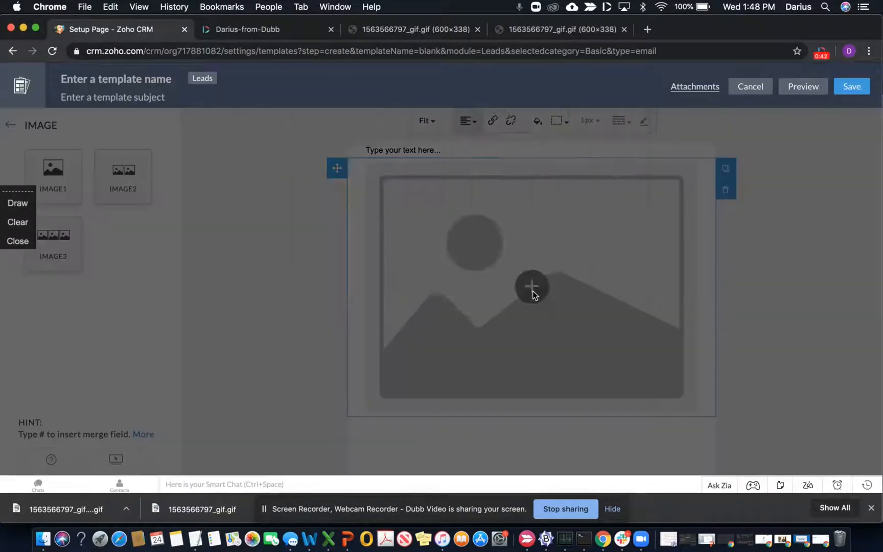
- Upload the saved Dubb GIF from the computer and insert it into the image block
click(530, 287)
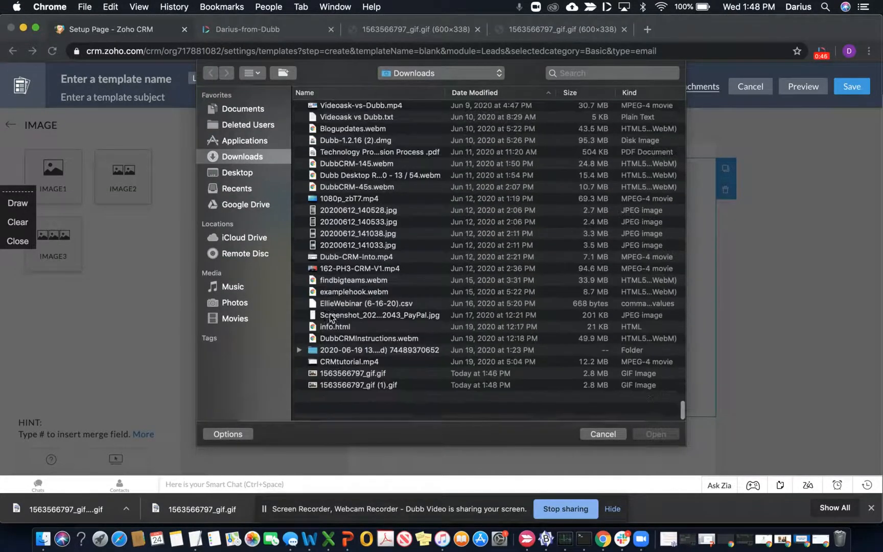
click(602, 433)
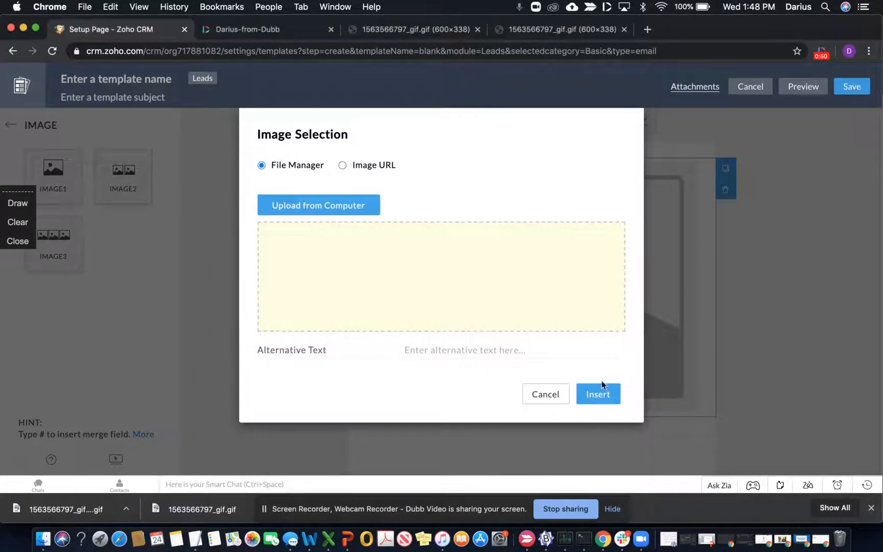
mouse_move(396, 254)
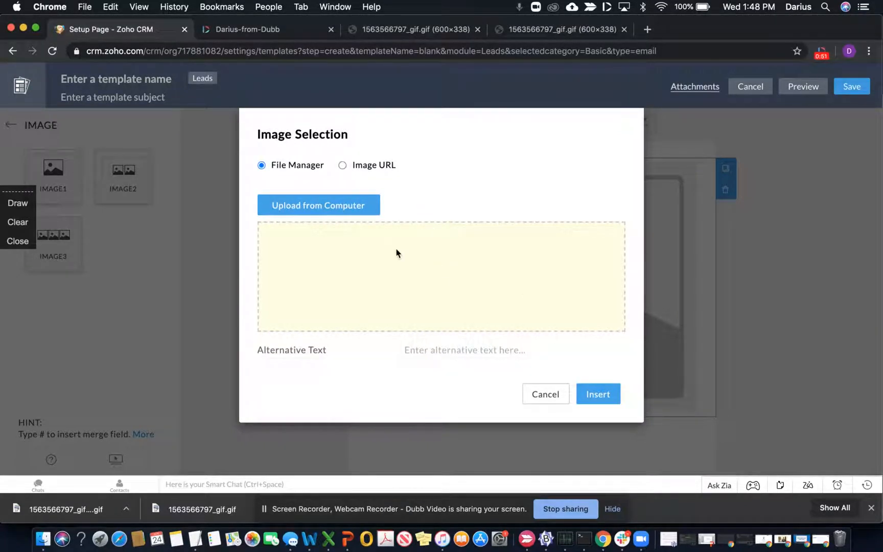
click(318, 206)
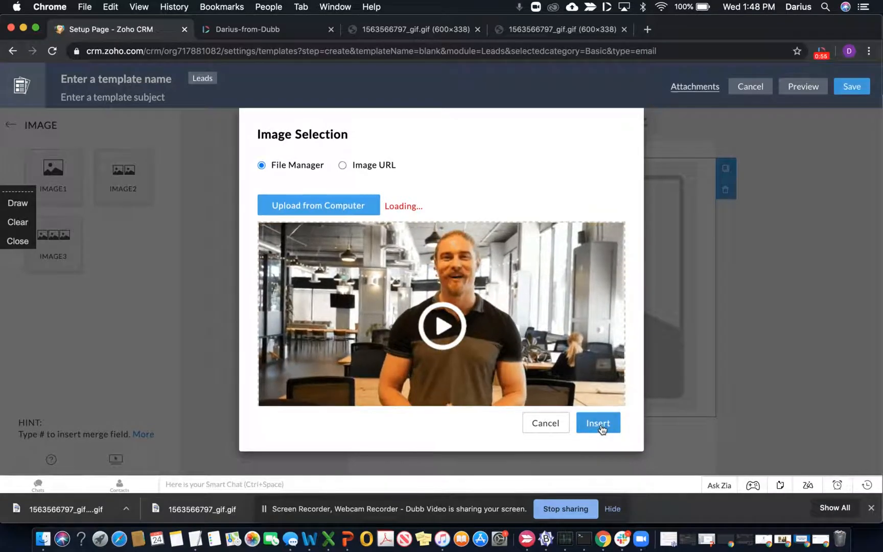
click(598, 422)
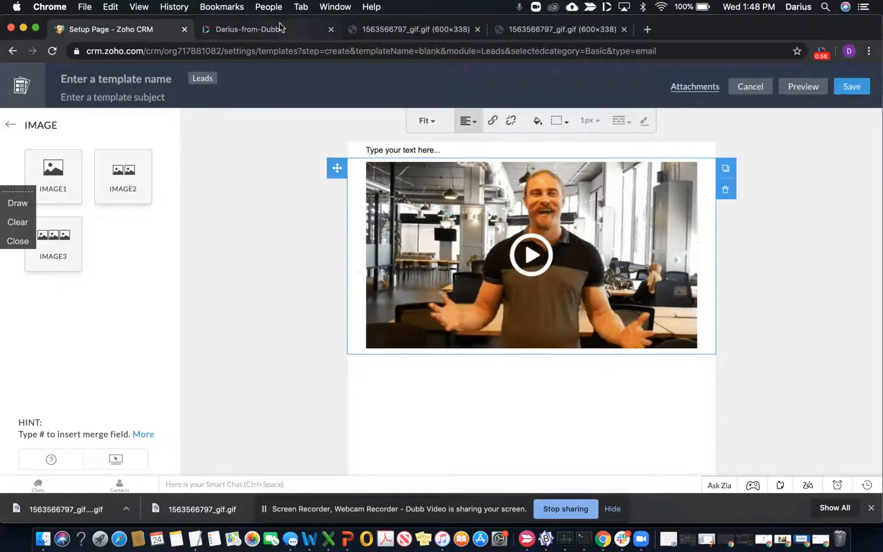
- Copy the Dubb video's URL from its share options
click(247, 29)
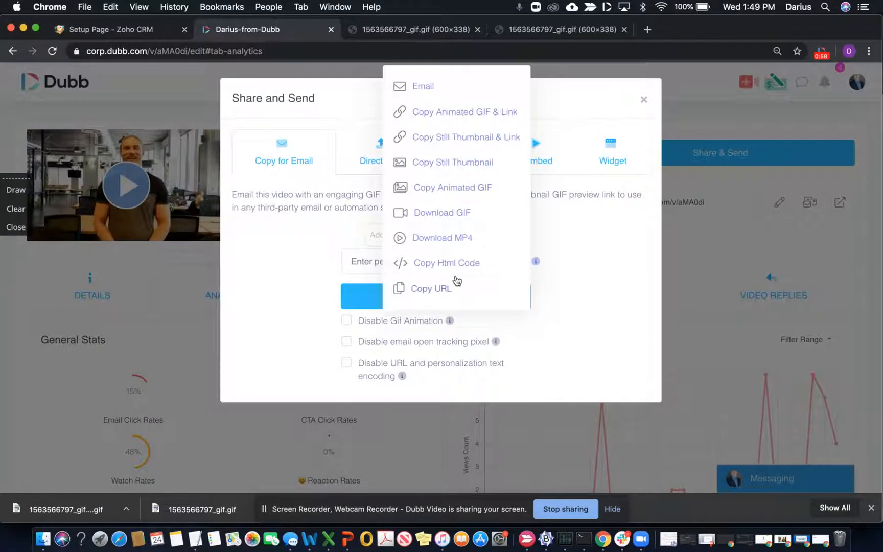
click(431, 288)
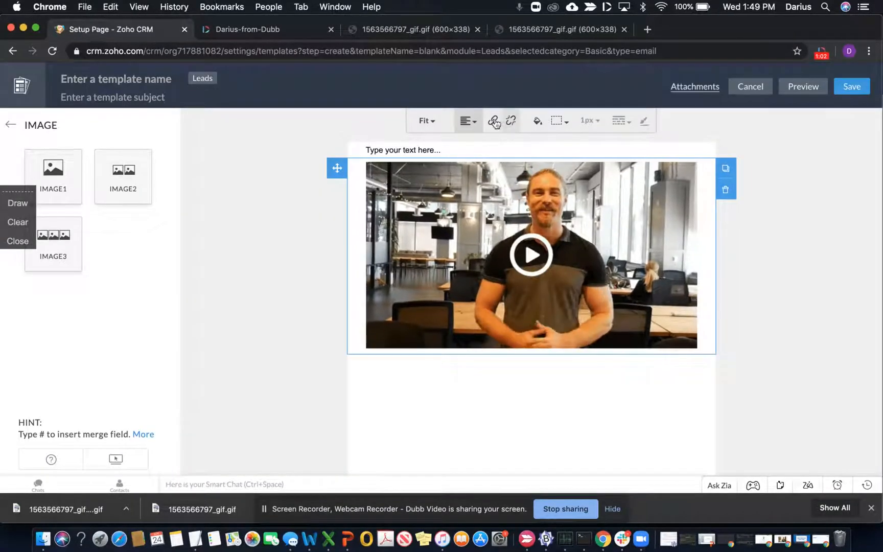
click(510, 120)
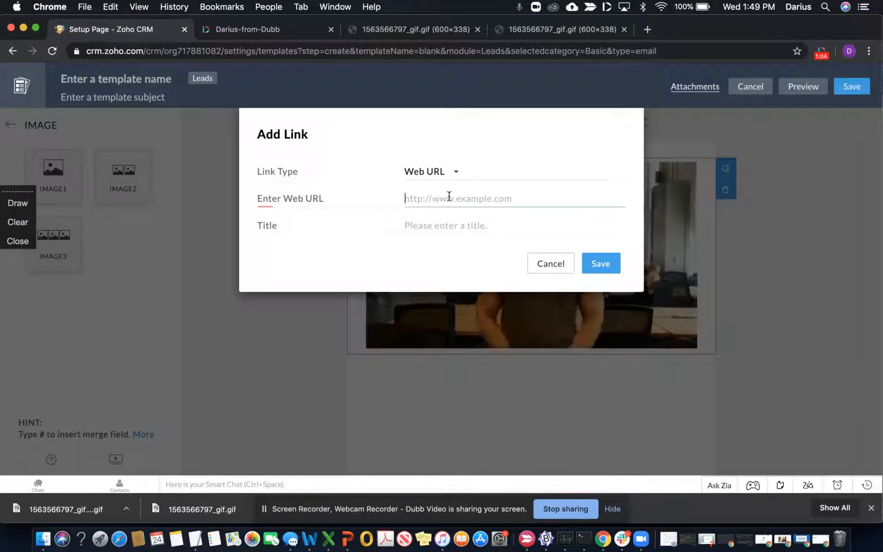
text(https://corp.dubb.com/v/aMA0di)
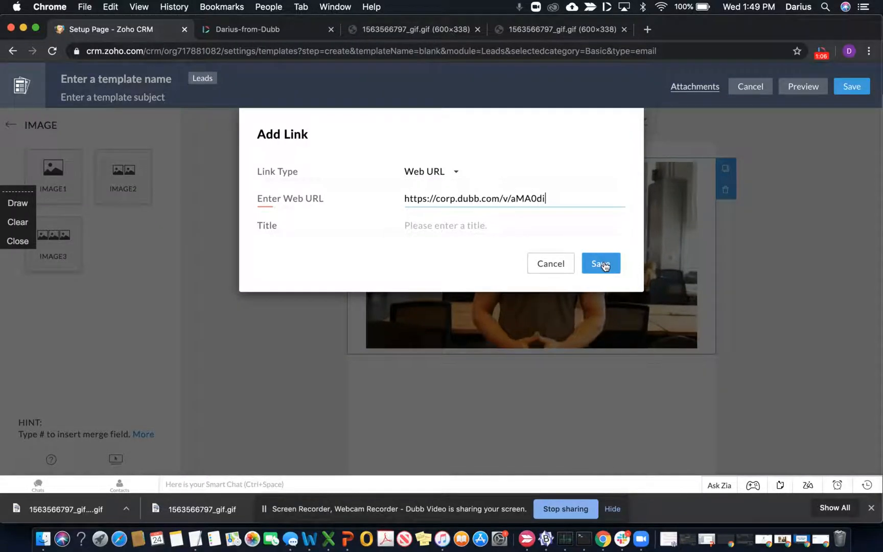
click(600, 264)
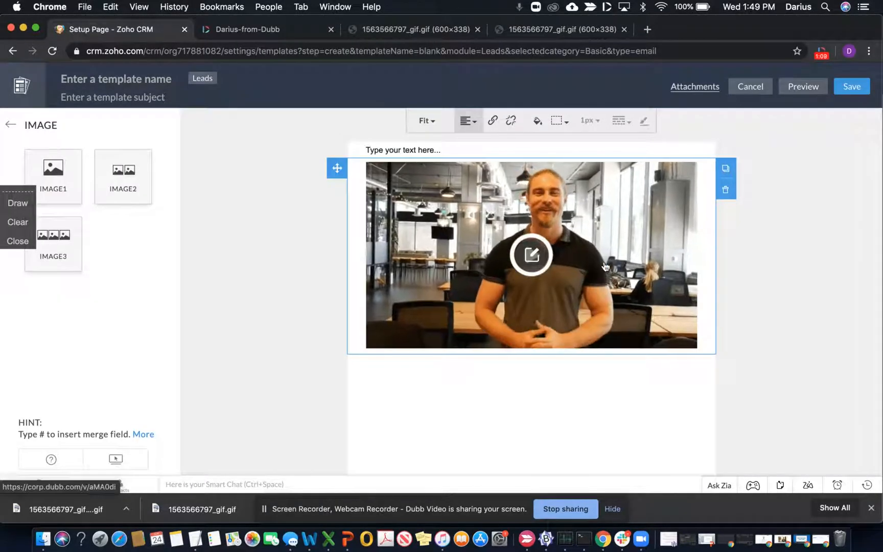